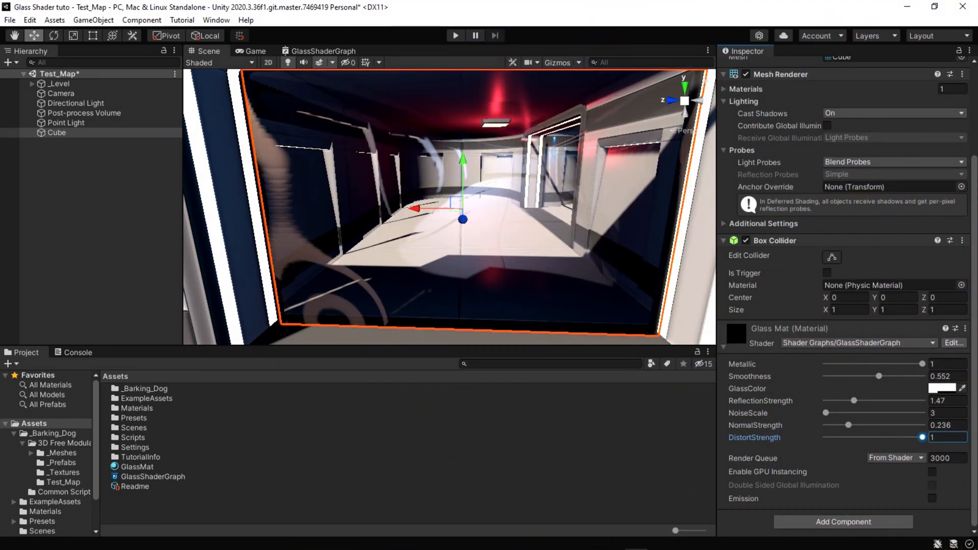
# Drag the Glass Mat DistortStrength and NormalStrength sliders to preview the warped cube
pyautogui.moveTo(922, 436); pyautogui.dragTo(881, 436)
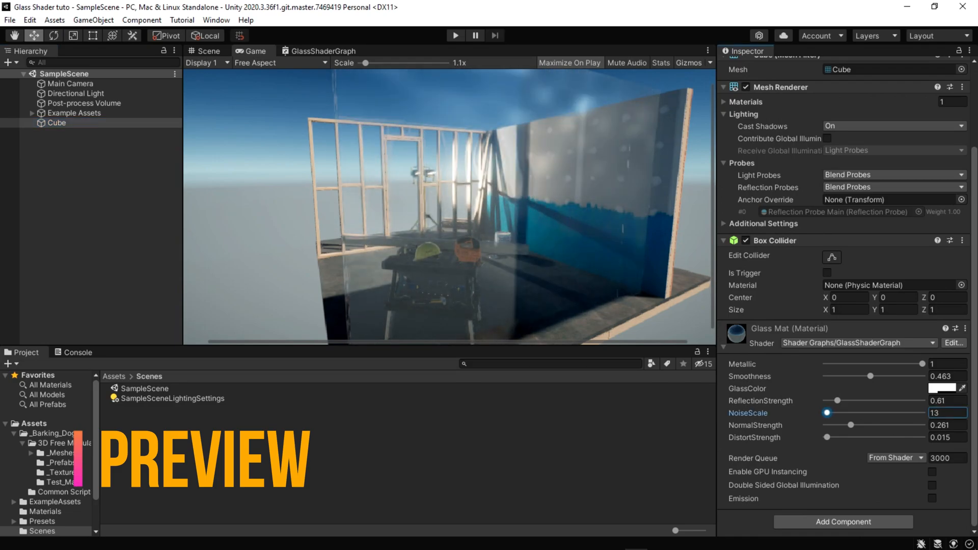
pyautogui.moveTo(853, 425); pyautogui.dragTo(872, 425)
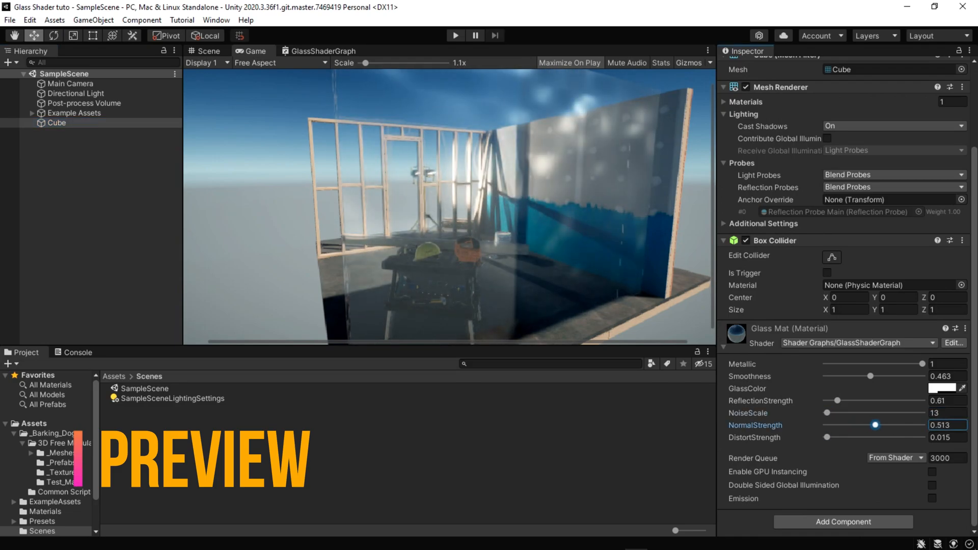
pyautogui.moveTo(828, 436); pyautogui.dragTo(837, 436)
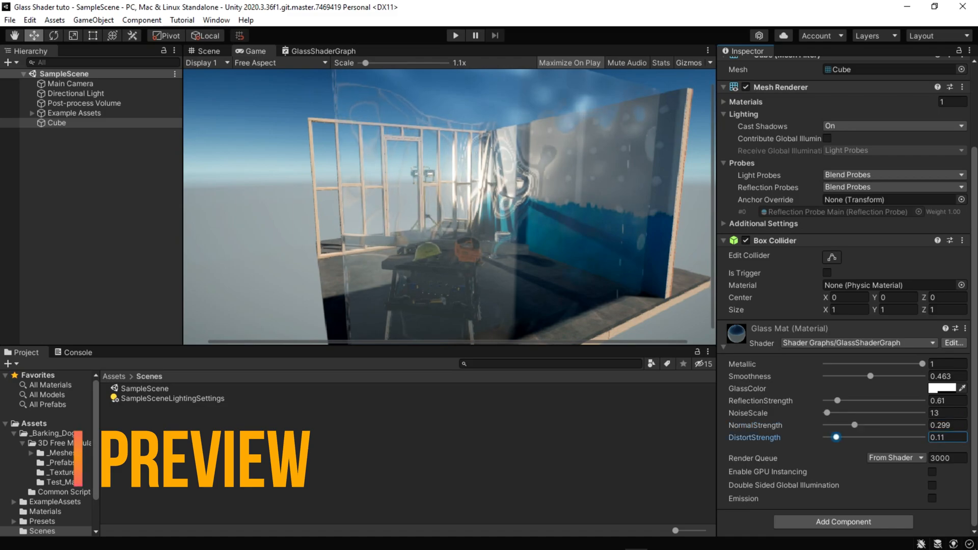
pyautogui.moveTo(836, 436); pyautogui.dragTo(828, 436)
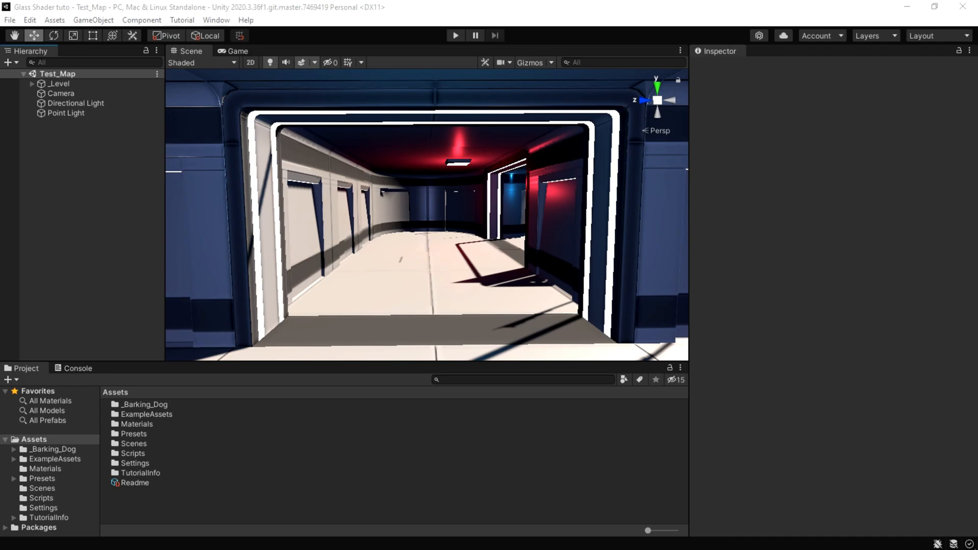
# Open Project Settings and select the UniversalRP-HighQuality pipeline asset
pyautogui.click(29, 20)
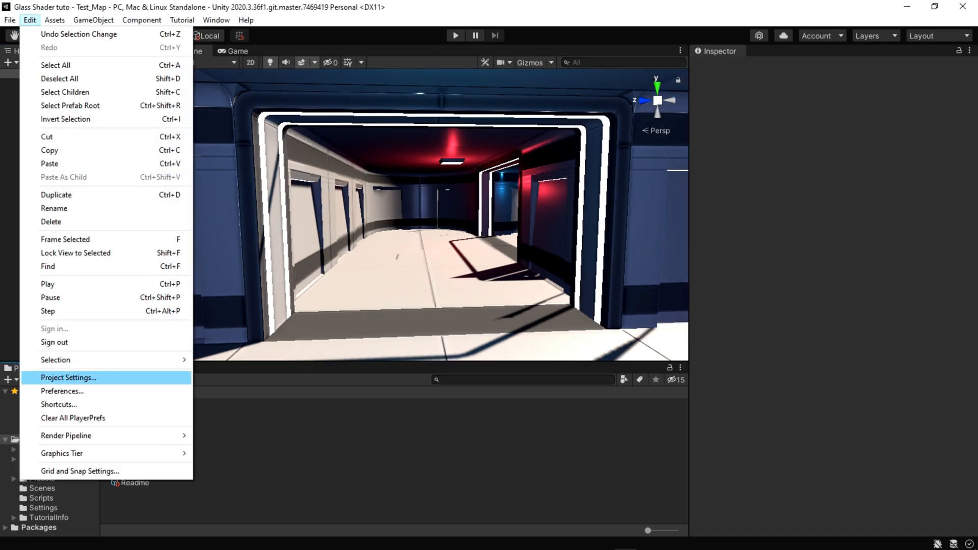
pyautogui.click(68, 377)
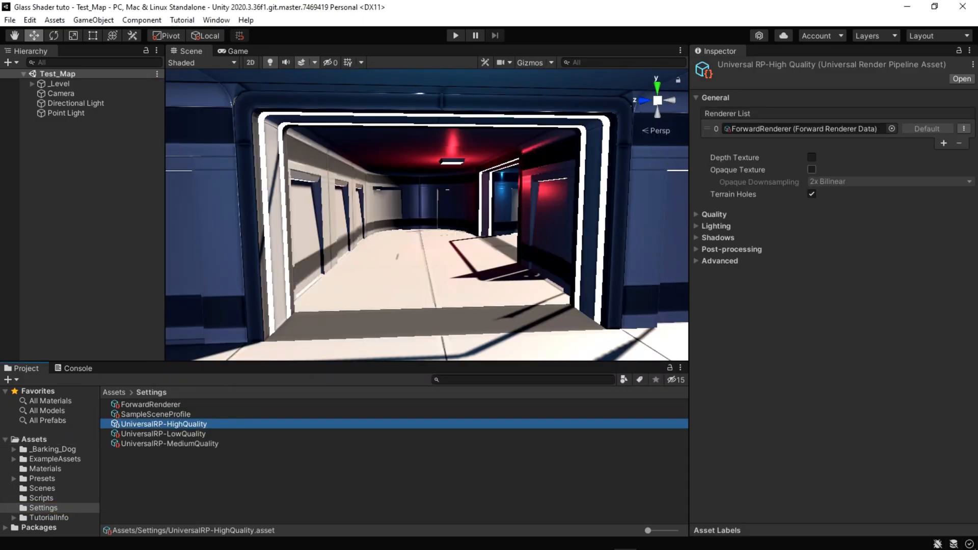
pyautogui.click(811, 158)
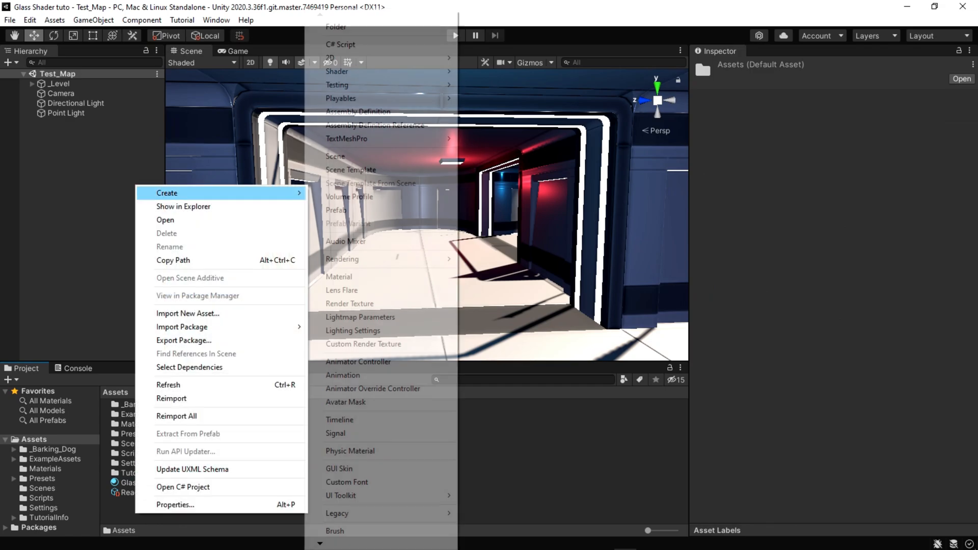
pyautogui.moveTo(337, 71)
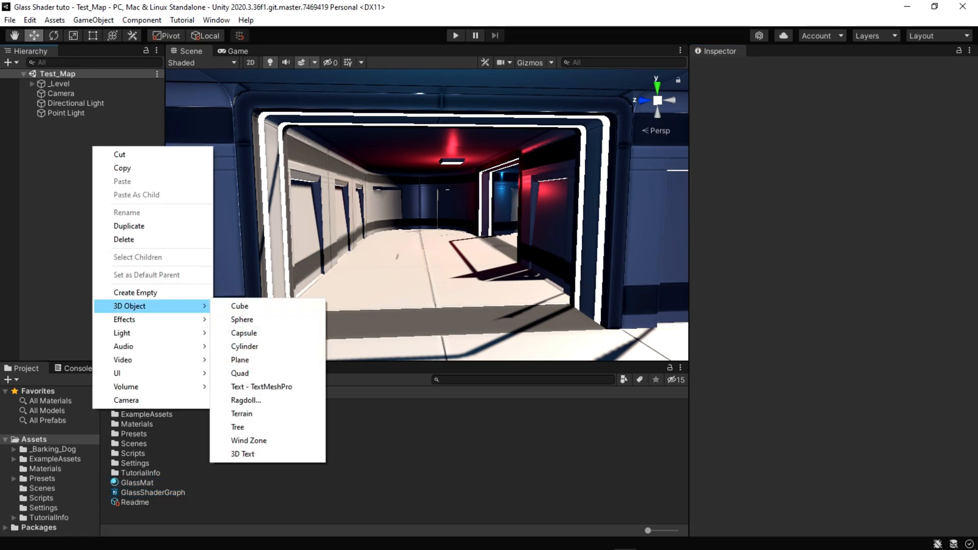
# Add a cube to the scene and open GlassShaderGraph for editing
pyautogui.click(240, 306)
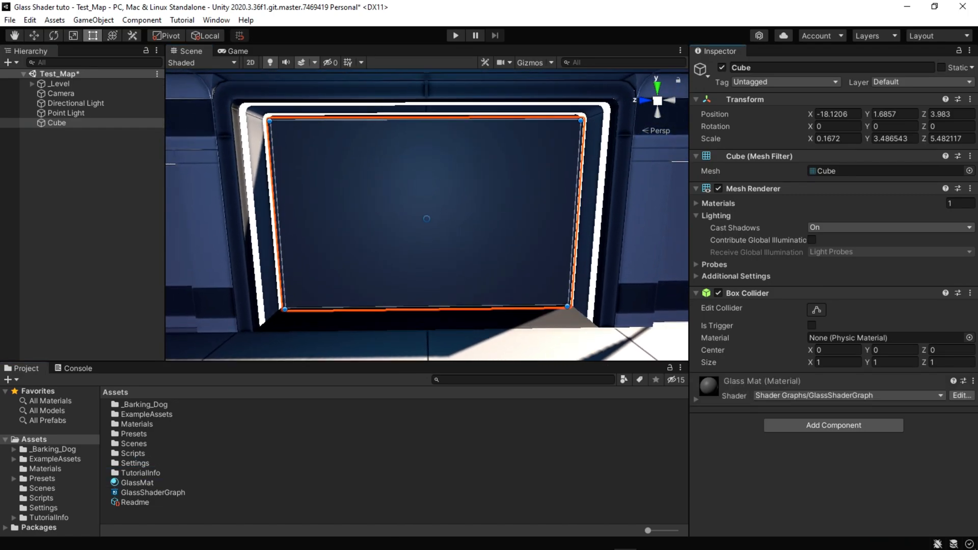
pyautogui.doubleClick(153, 492)
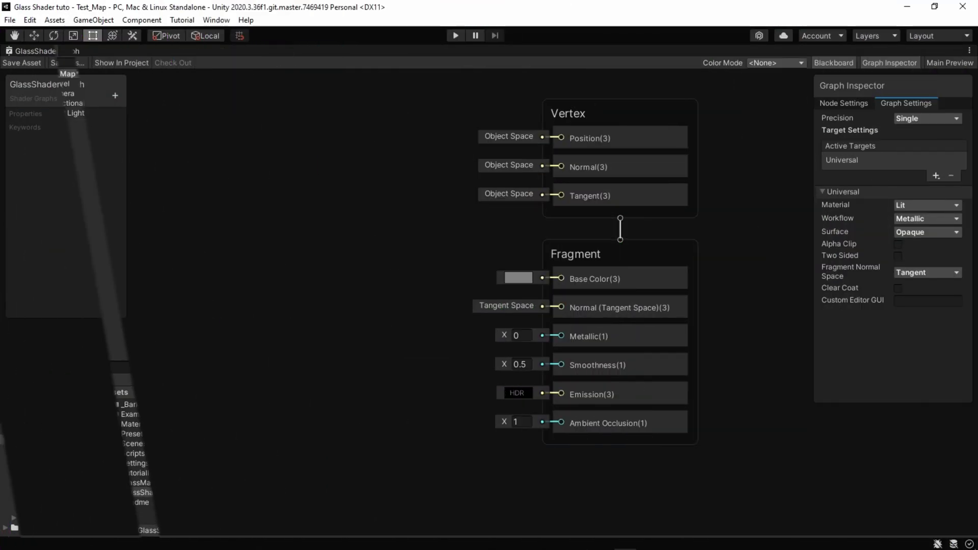
# Set the graph surface to Transparent and add Metallic, Smoothness and GlassColor properties
pyautogui.click(927, 231)
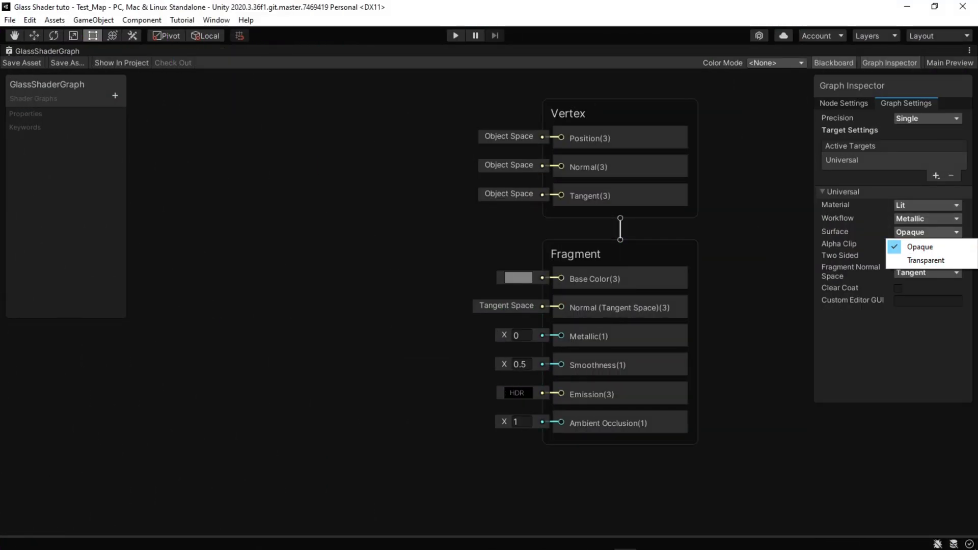
pyautogui.click(925, 261)
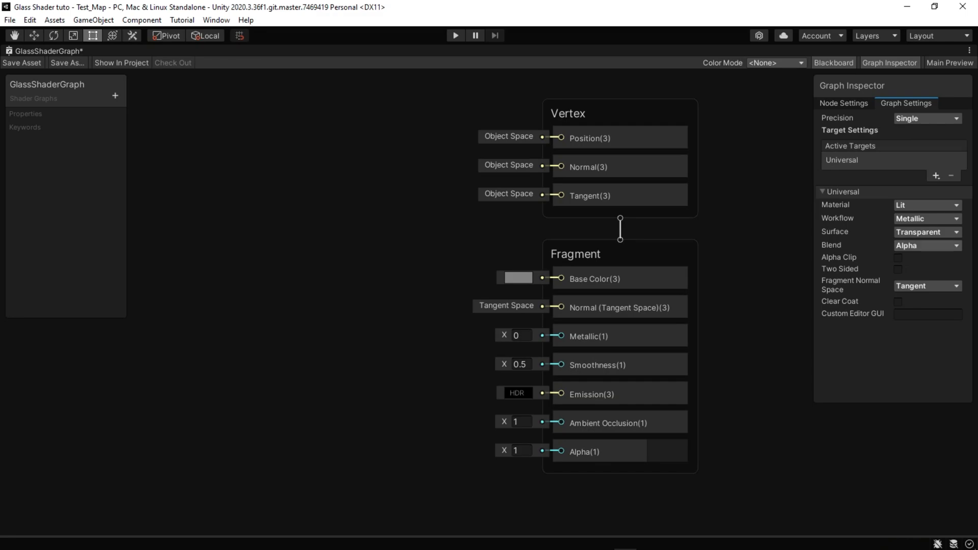
pyautogui.click(115, 95)
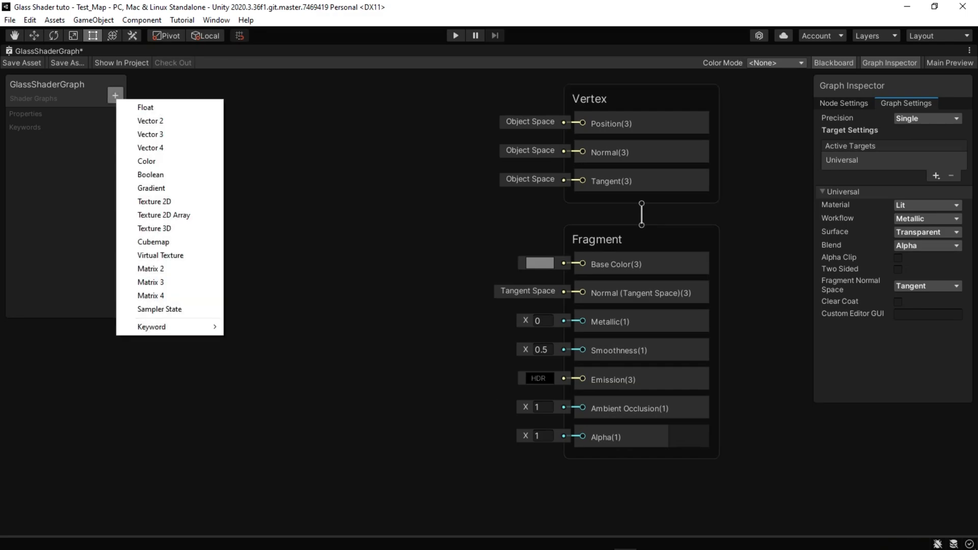
pyautogui.click(144, 107)
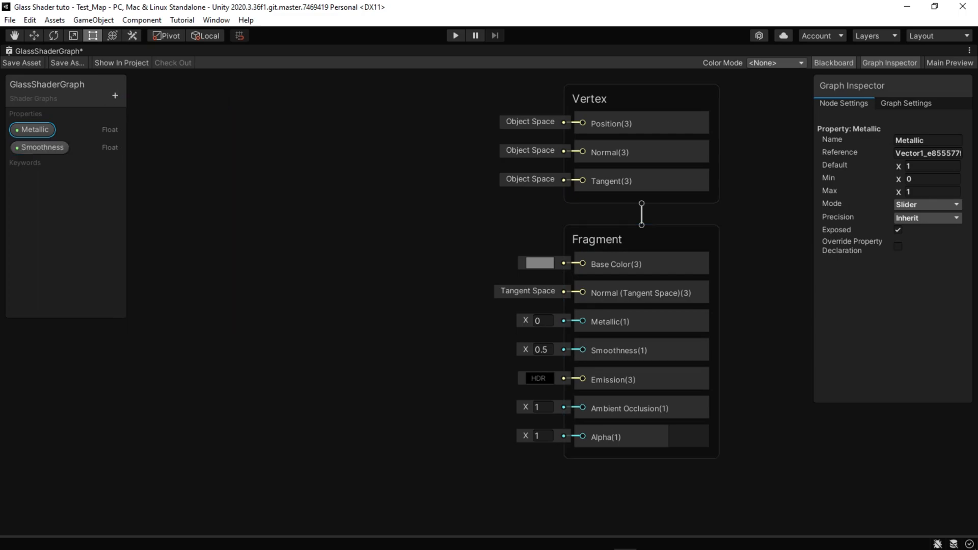
pyautogui.click(41, 147)
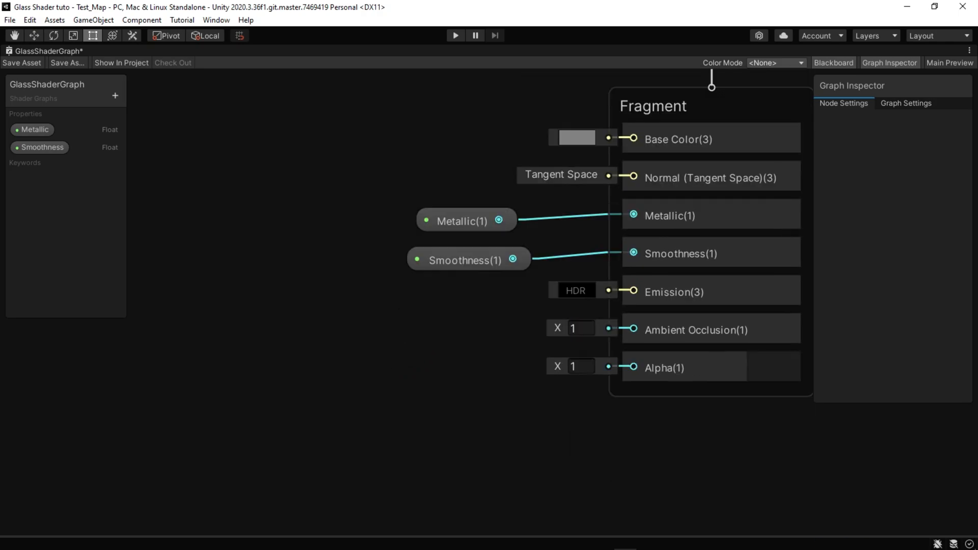
pyautogui.write('GlassColo')
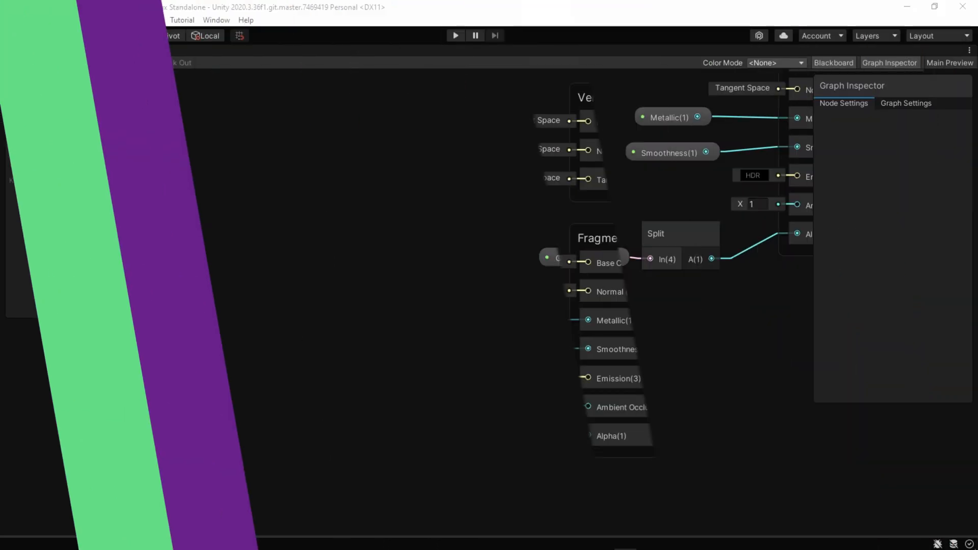
# Add View Direction, Normal Vector and Reflection Probe nodes to the graph
pyautogui.write('view')
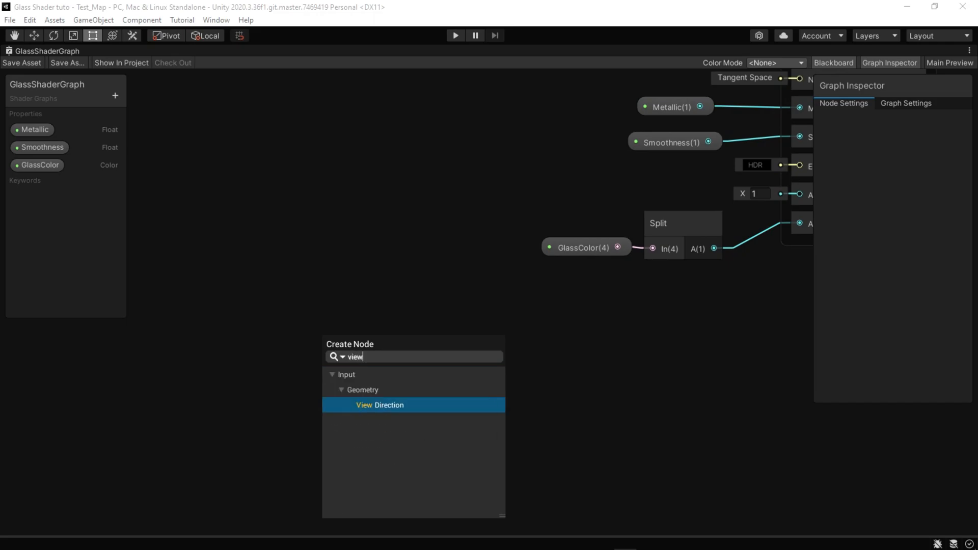
pyautogui.click(379, 405)
pyautogui.write('normal')
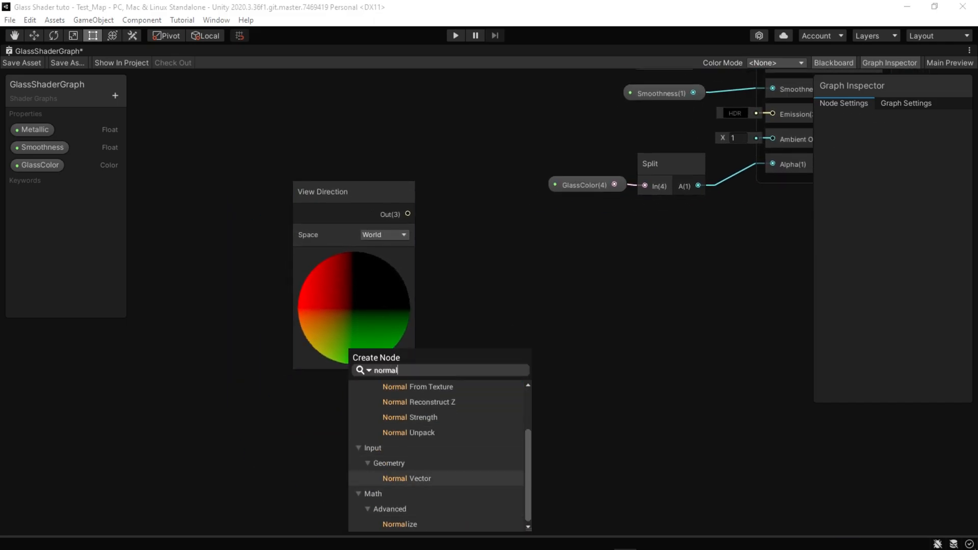
pyautogui.click(406, 477)
pyautogui.write('ref')
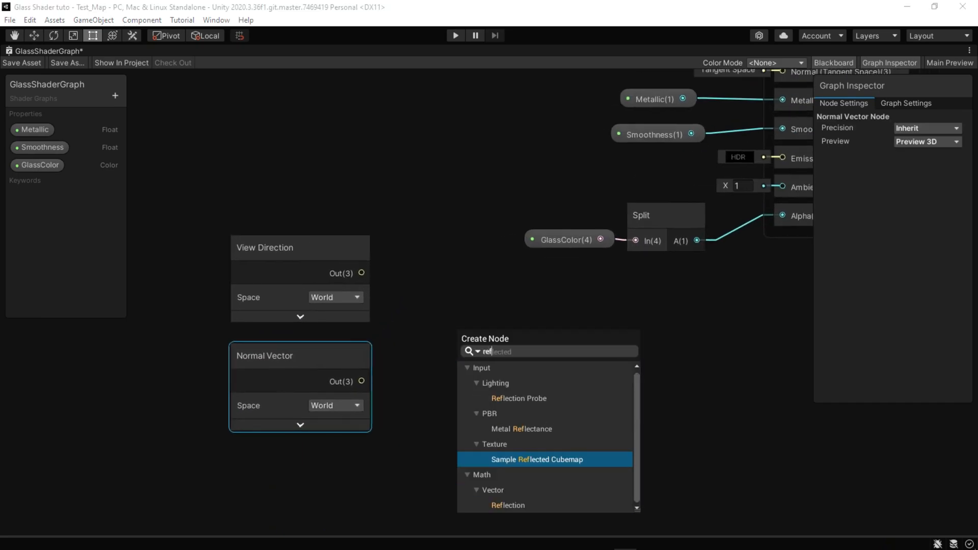
pyautogui.click(518, 397)
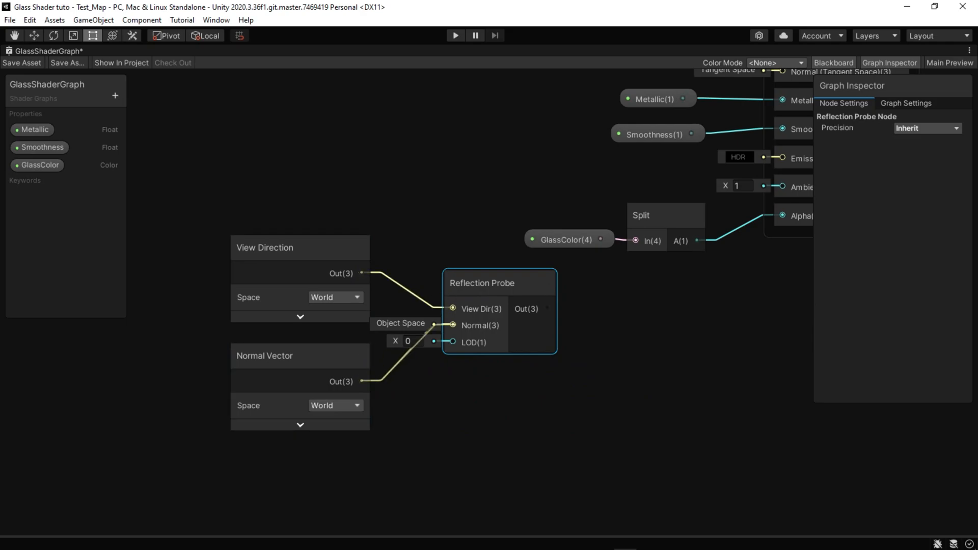
pyautogui.write('mask')
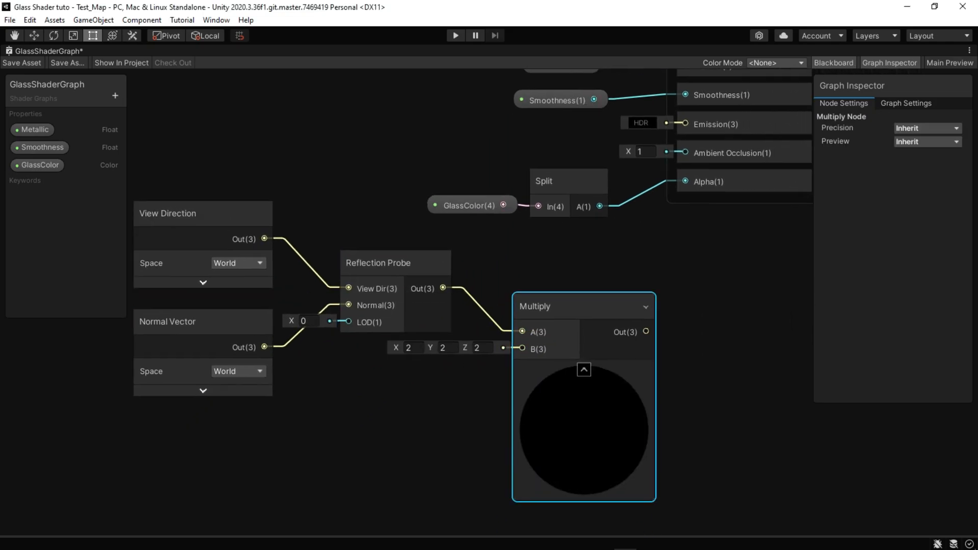
# Add a ReflectionStrength float property and choose its mode
pyautogui.click(116, 95)
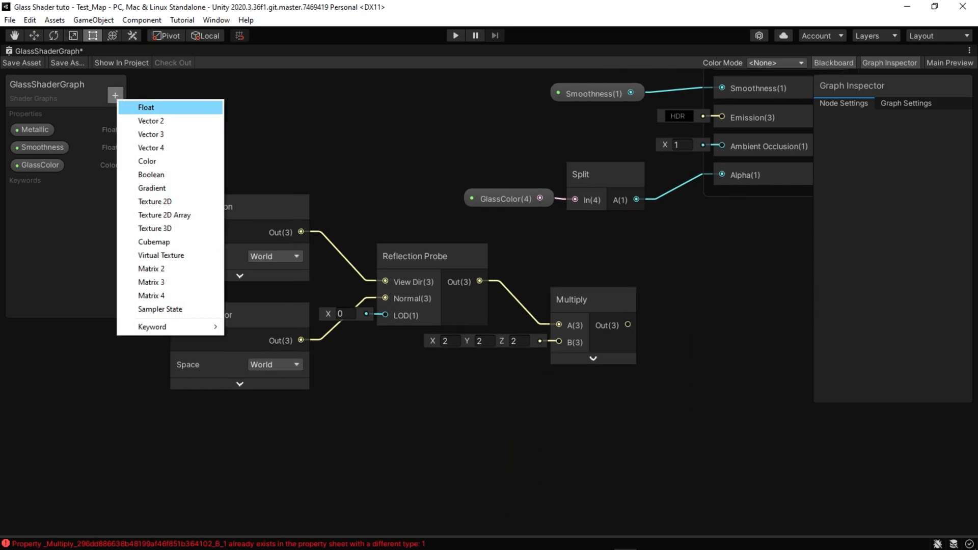
pyautogui.write('ReflectionStrength')
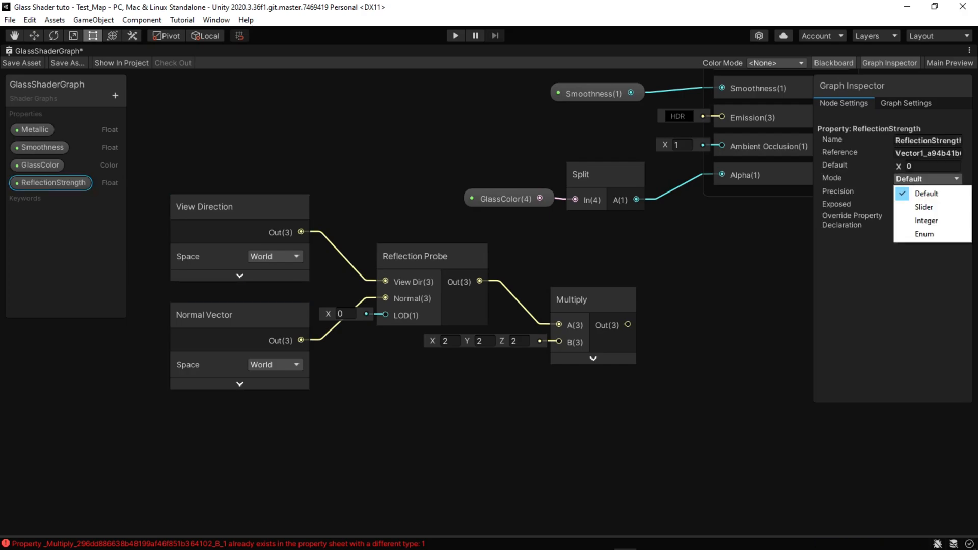
pyautogui.click(924, 206)
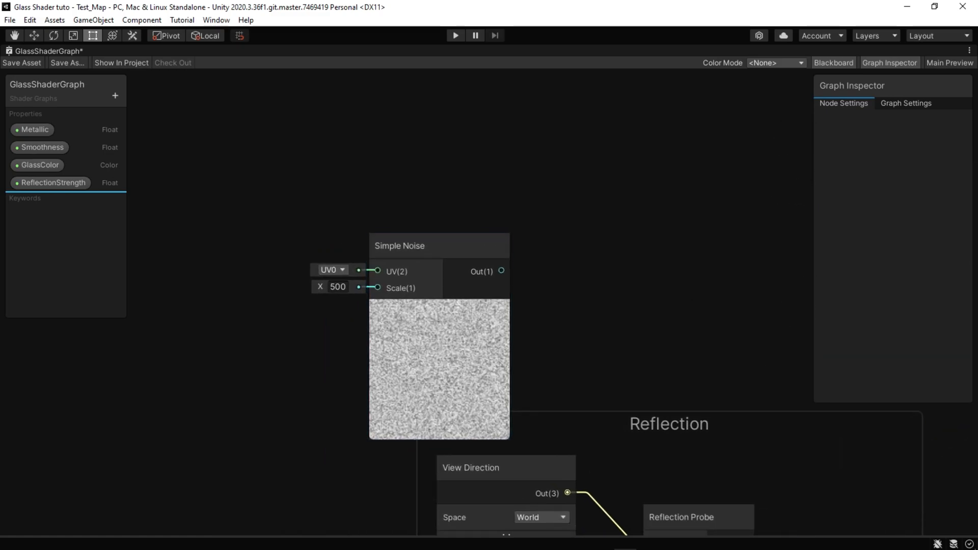
# Add a NoiseScale float property in Slider mode
pyautogui.click(114, 95)
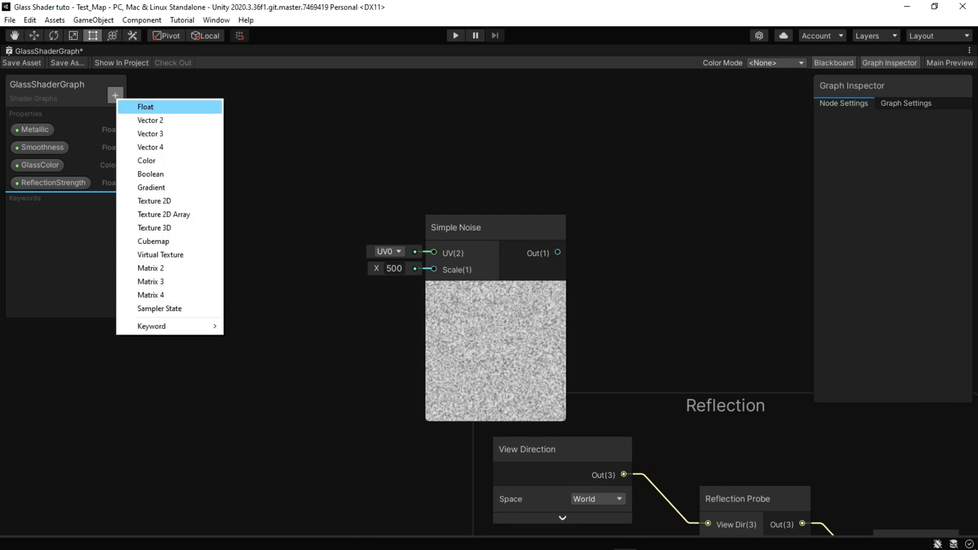
pyautogui.click(146, 106)
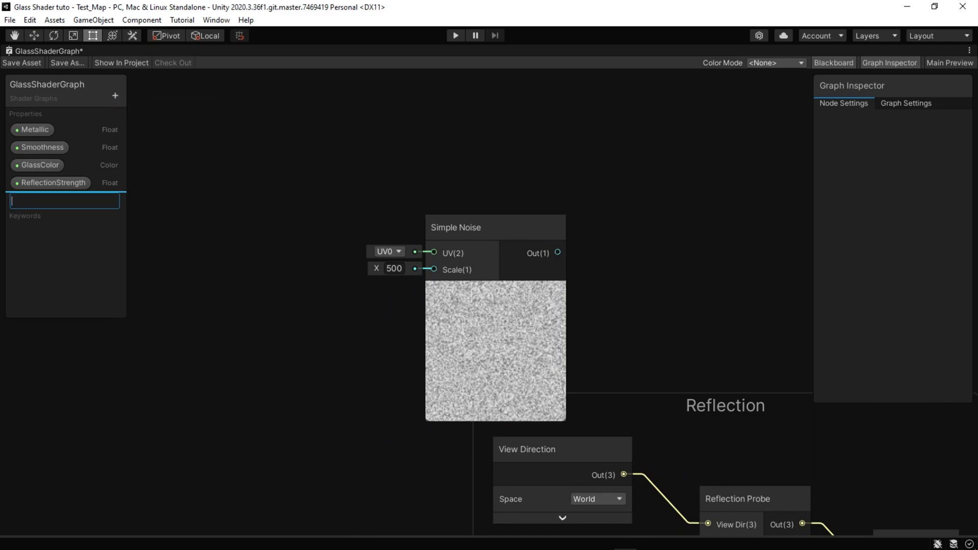
pyautogui.write('NoiseScale')
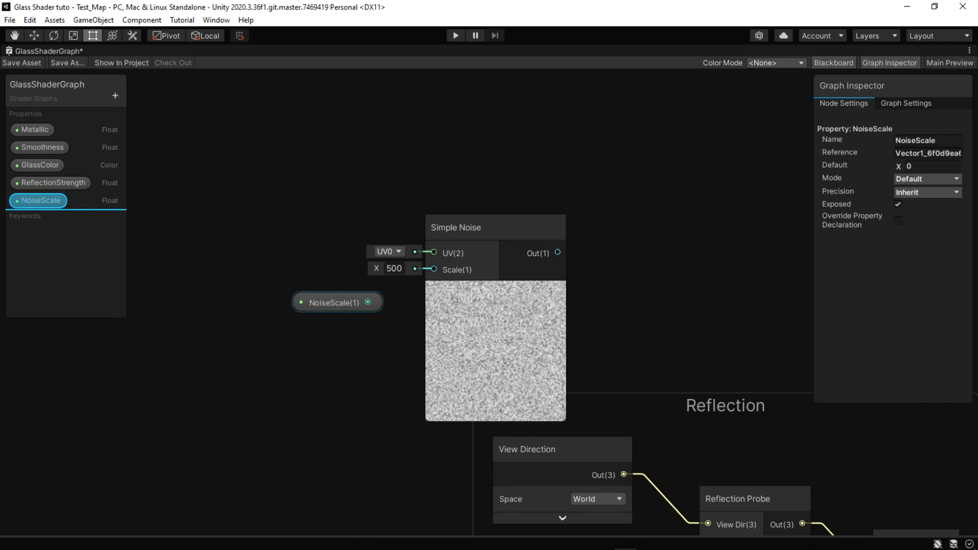
pyautogui.click(927, 179)
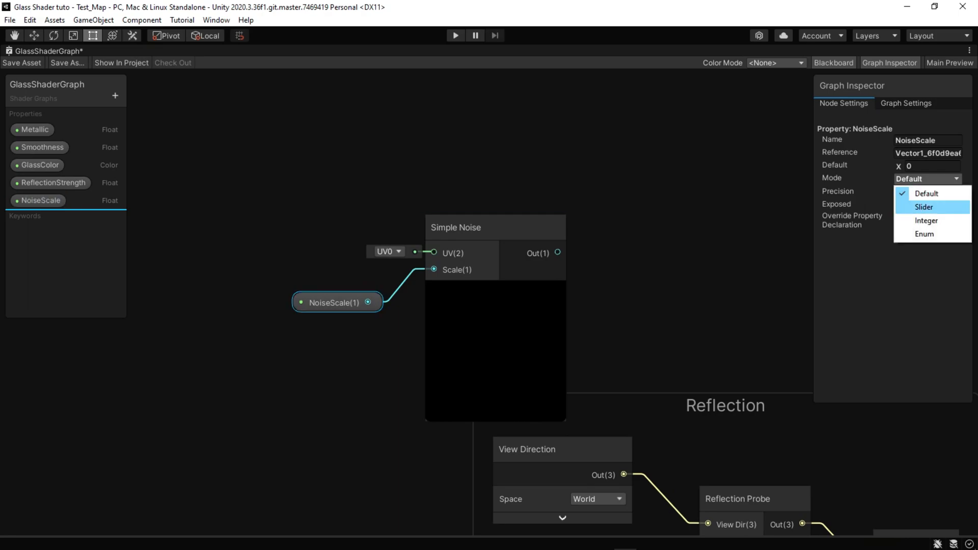
pyautogui.click(923, 206)
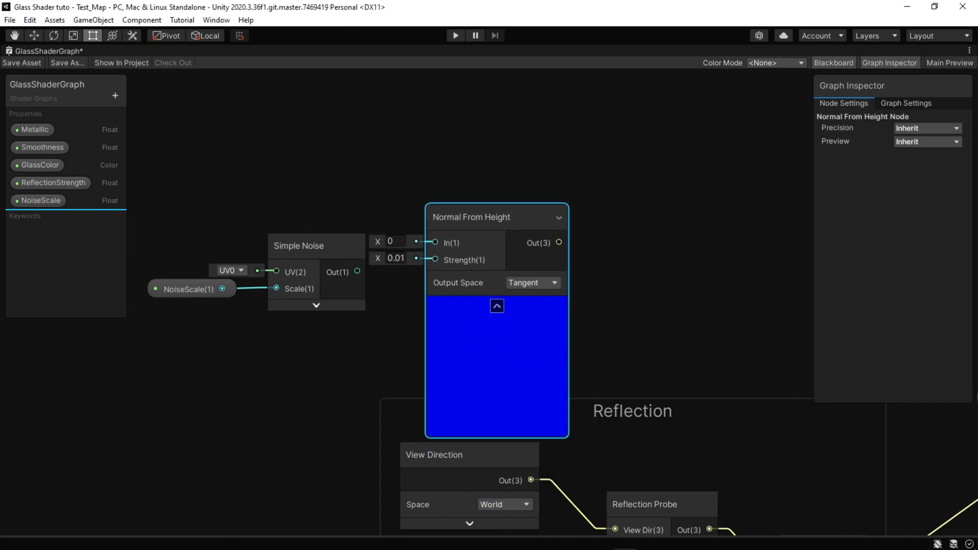
# Add a NormalStrength property and edit its default and minimum values
pyautogui.write('NormalStrength')
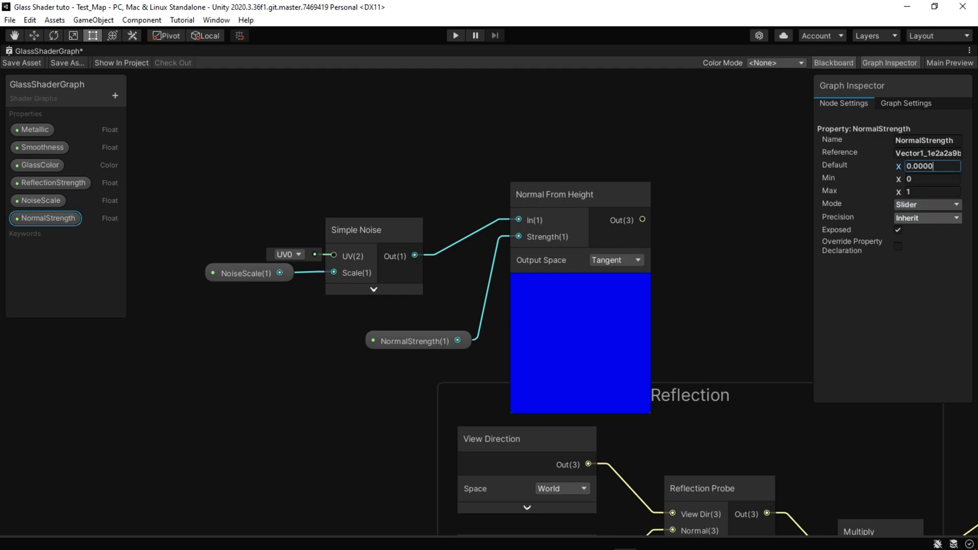
pyautogui.click(929, 179)
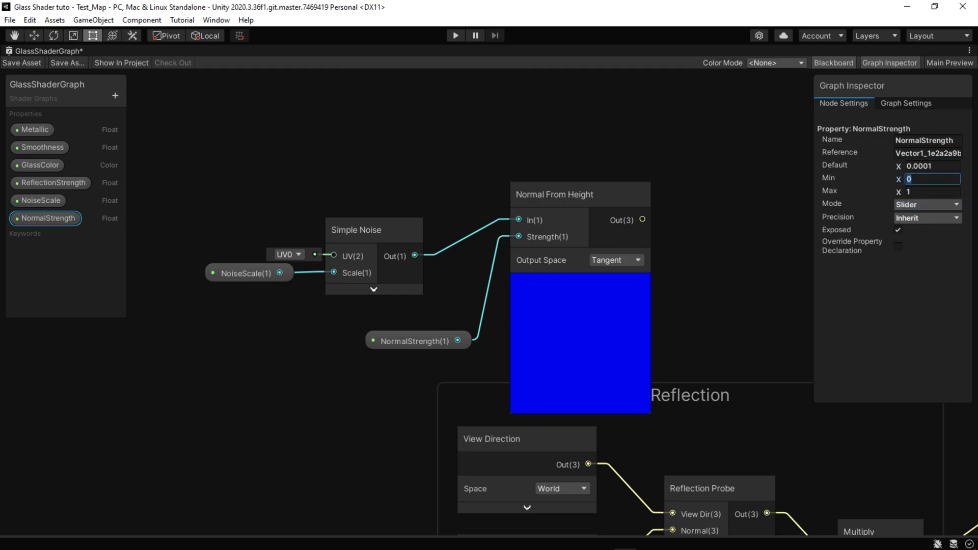
pyautogui.write('.01')
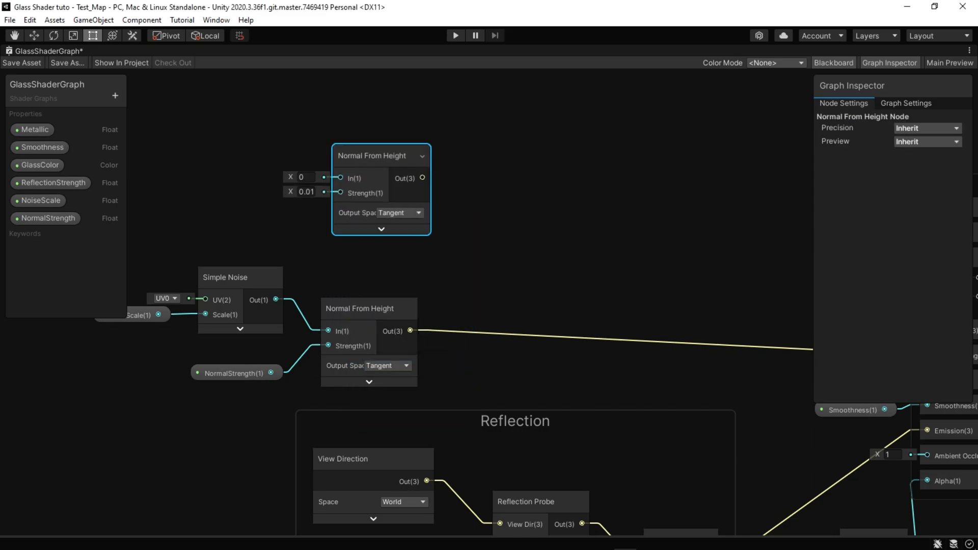
# Add a DistortStrength float property with default value 0.0001
pyautogui.click(115, 95)
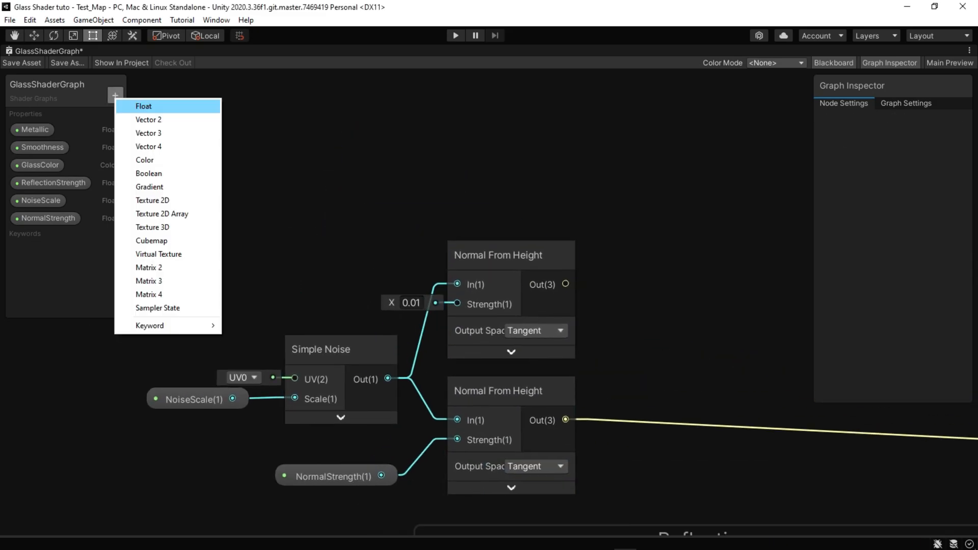
pyautogui.write('DistortStrength')
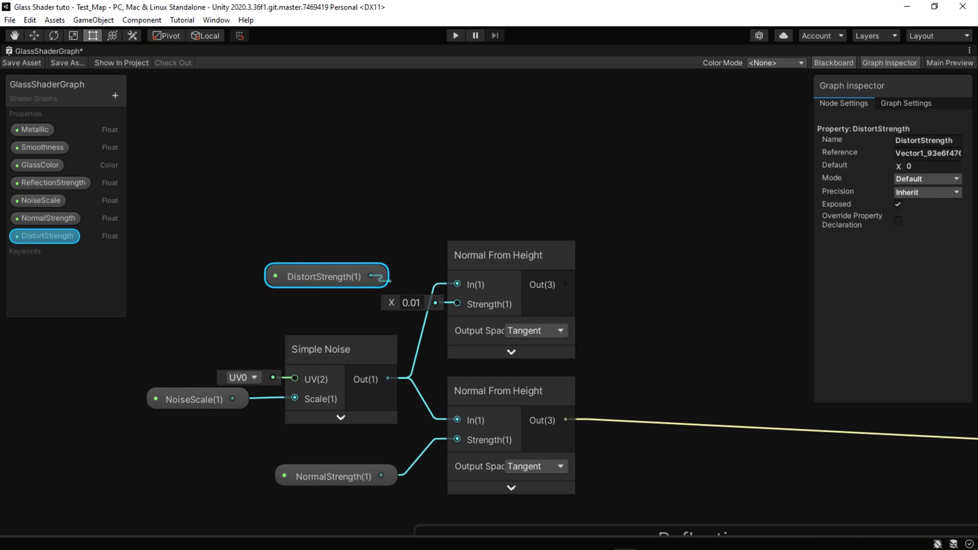
pyautogui.write('0.0001')
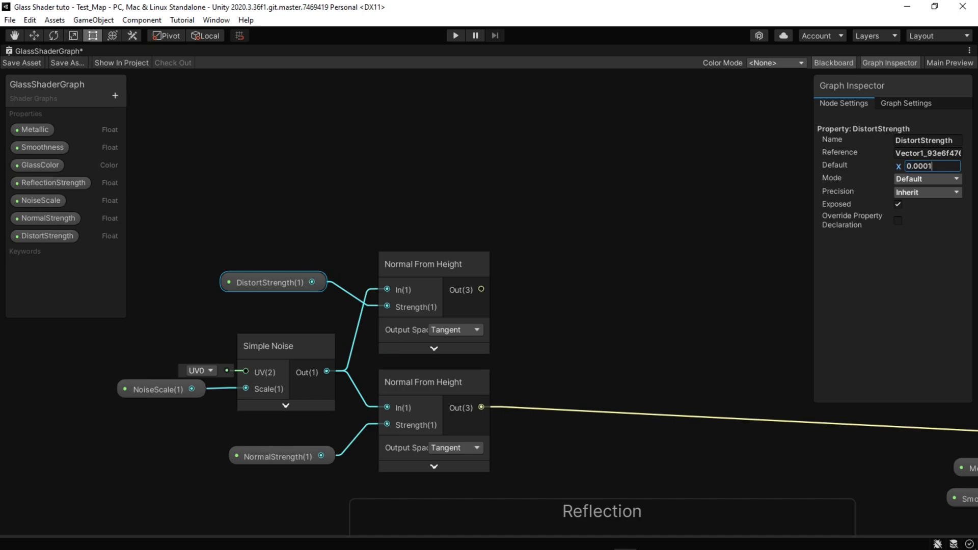
pyautogui.click(926, 178)
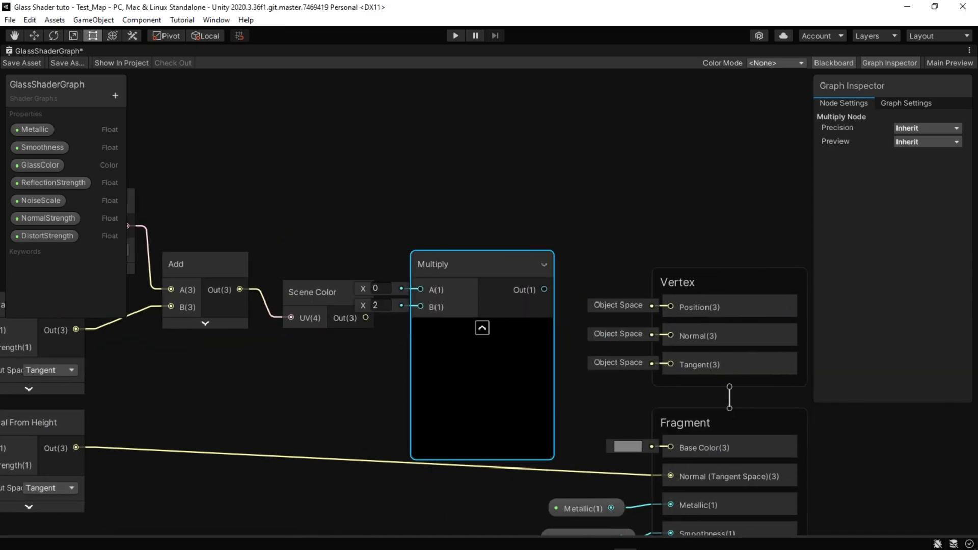
pyautogui.click(39, 164)
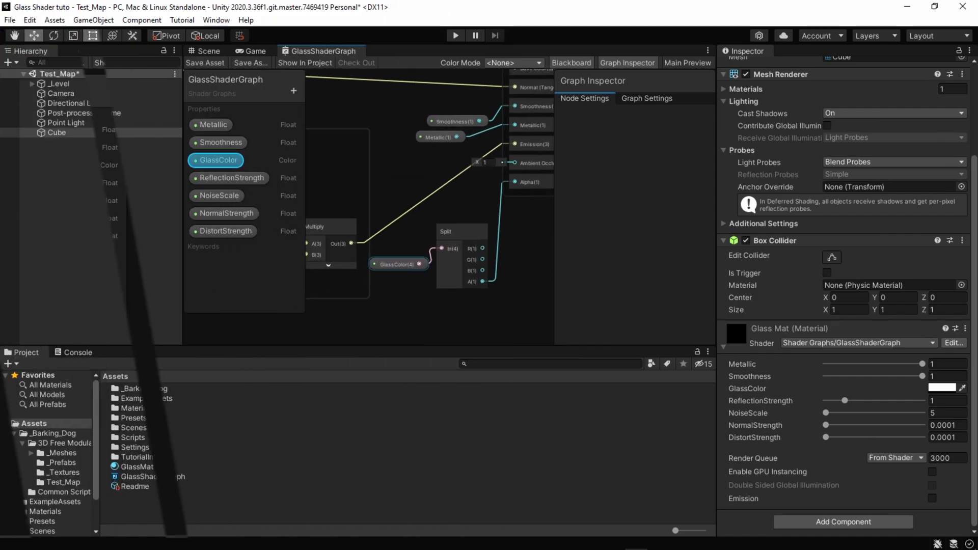
# Change GlassColor's reference to _Col, set its alpha to 110, and tune NormalStrength
pyautogui.click(397, 254)
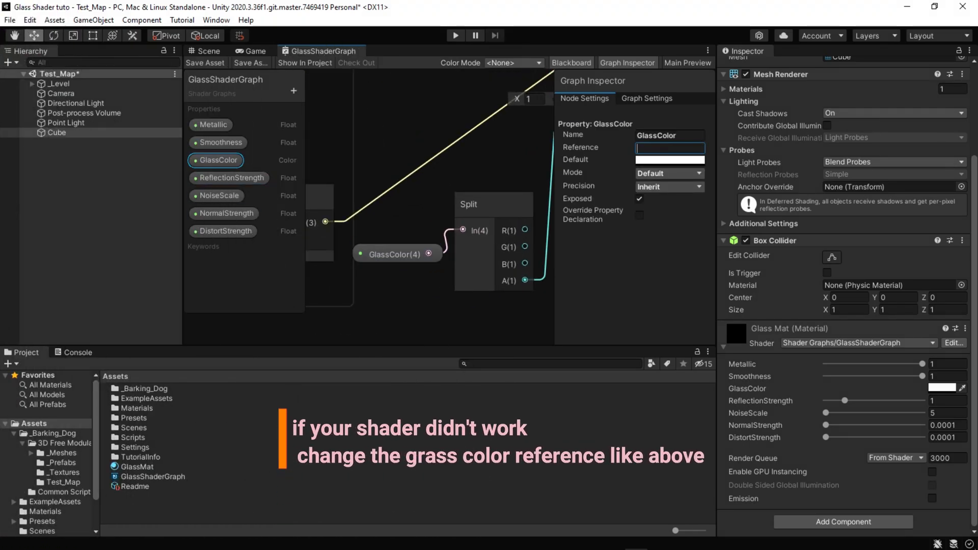
pyautogui.write('_Col')
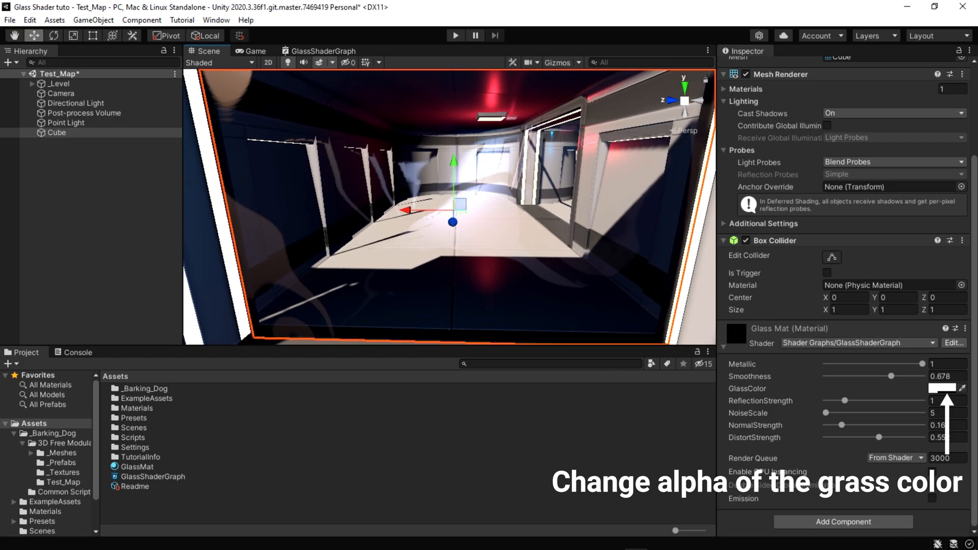
pyautogui.click(933, 364)
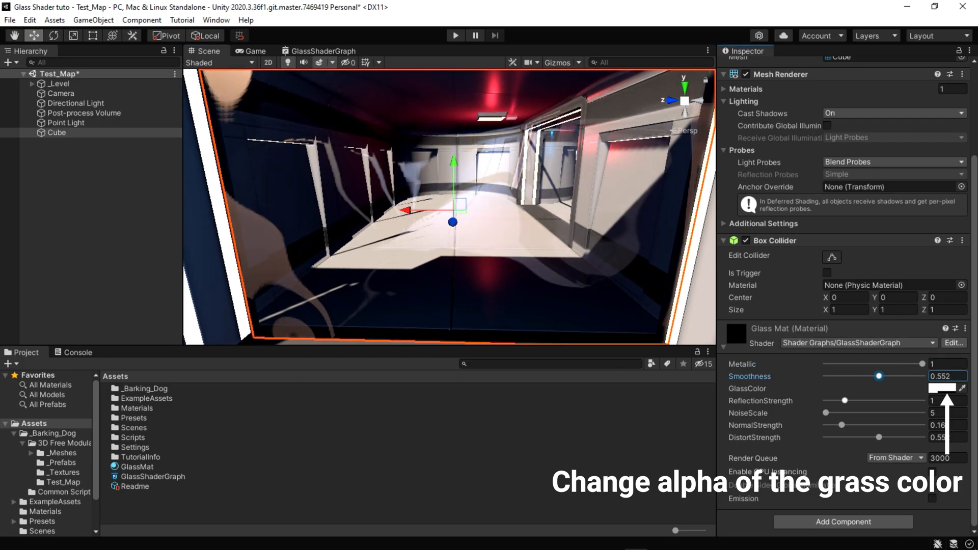
pyautogui.write('110')
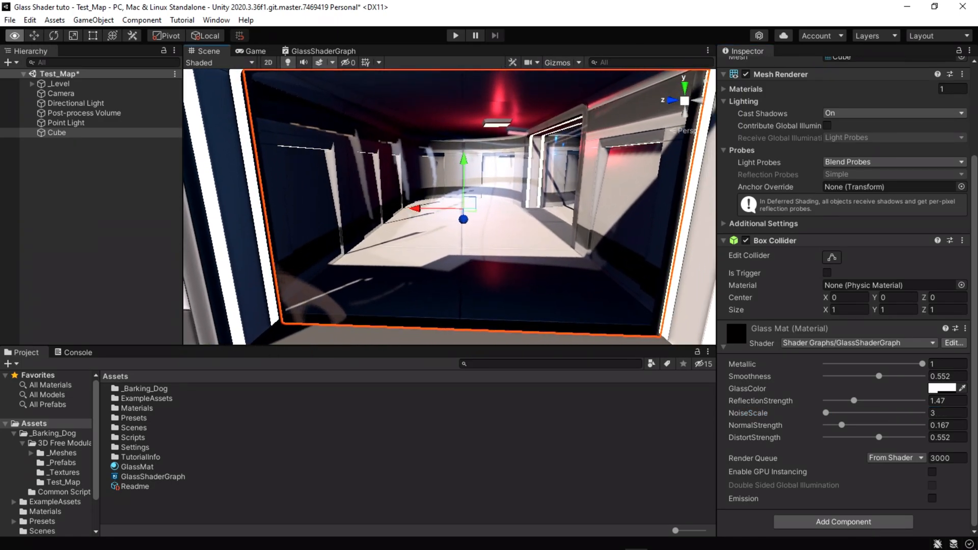
pyautogui.moveTo(840, 425); pyautogui.dragTo(847, 425)
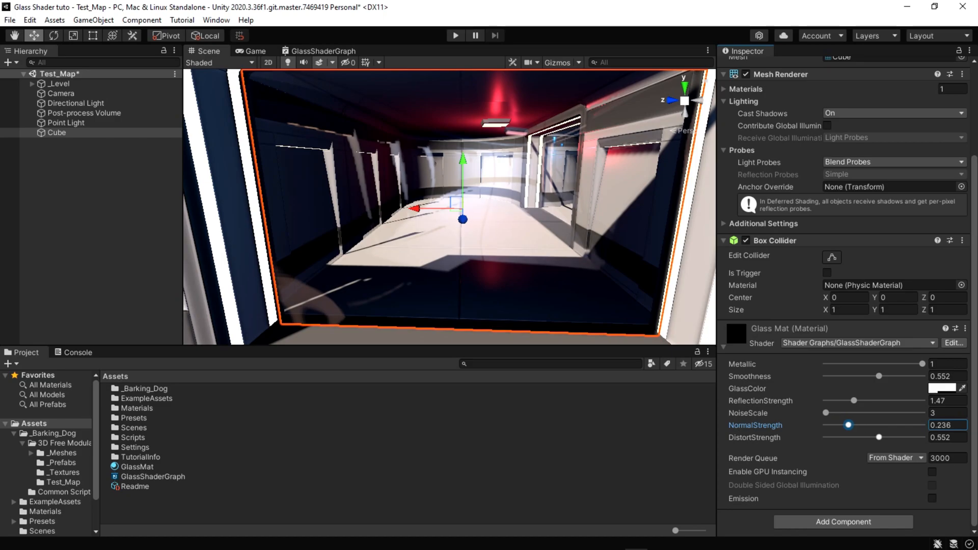
pyautogui.moveTo(880, 436); pyautogui.dragTo(873, 436)
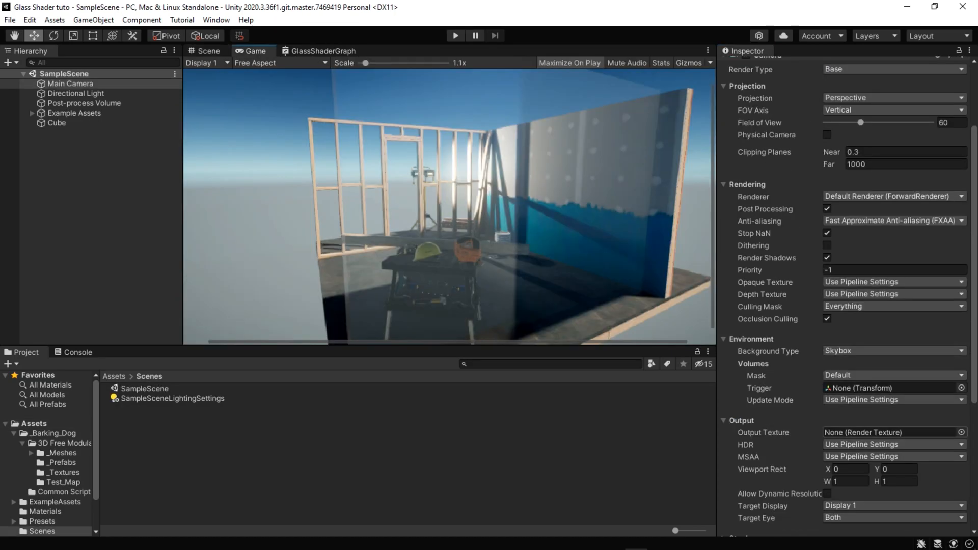
# Select the Cube, make the glass colour pink, and lower ReflectionStrength
pyautogui.click(56, 123)
pyautogui.write('0.000')
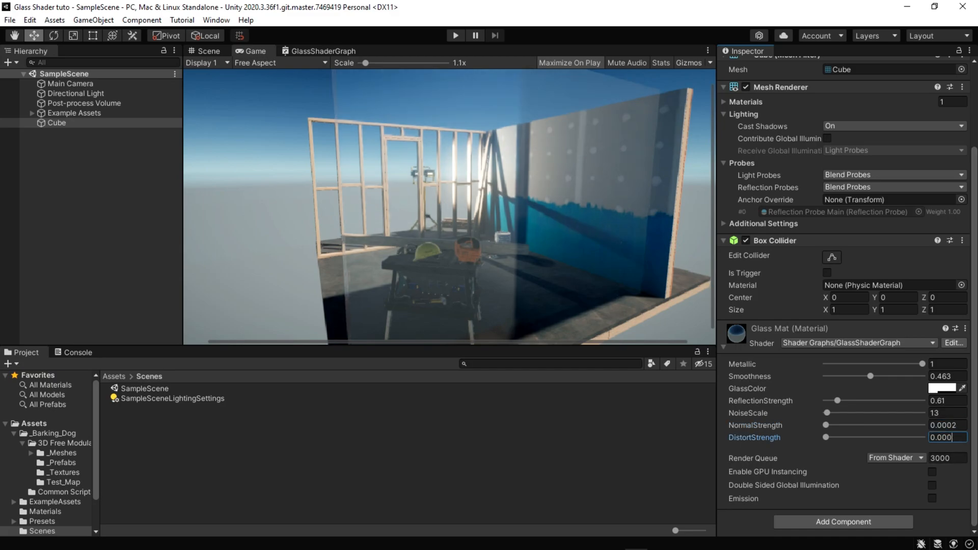
pyautogui.click(944, 388)
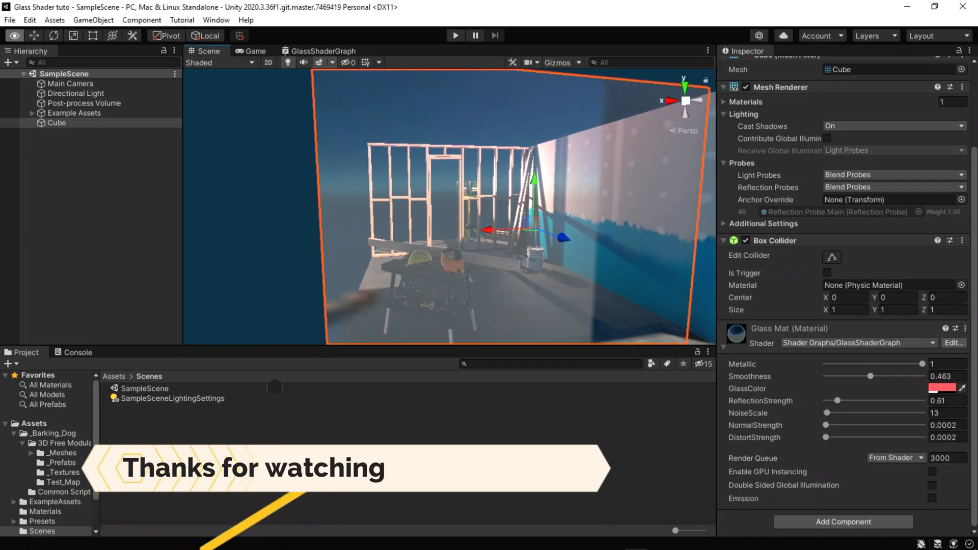
pyautogui.moveTo(842, 401); pyautogui.dragTo(835, 400)
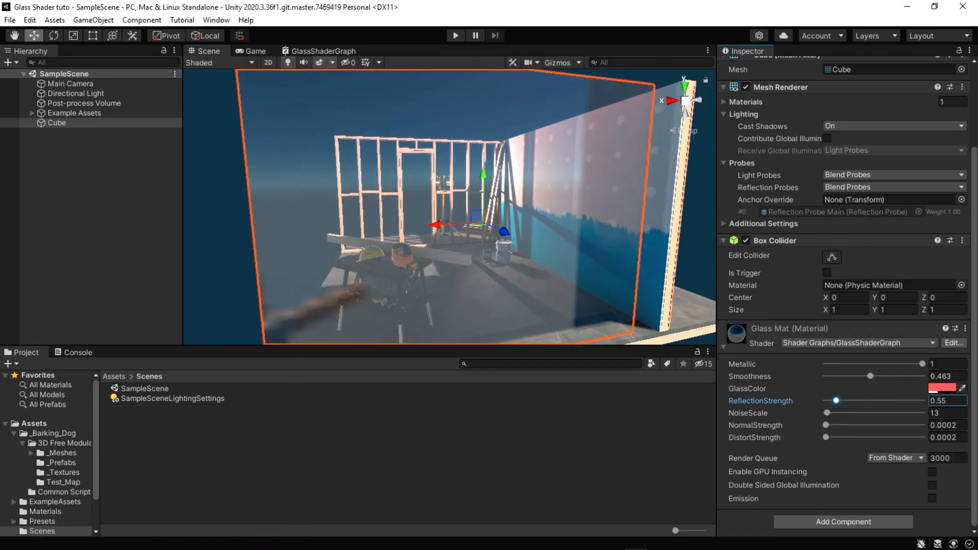